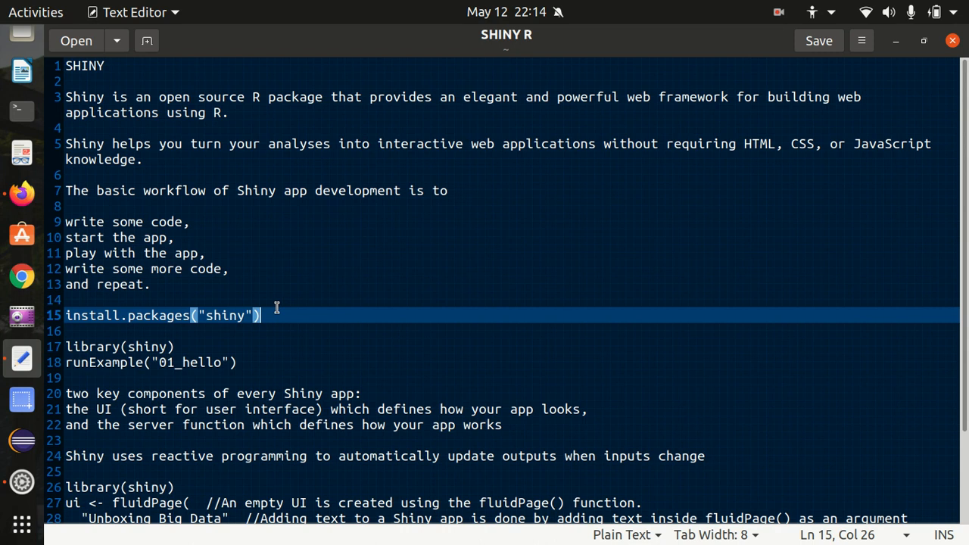
mouse_move(335, 136)
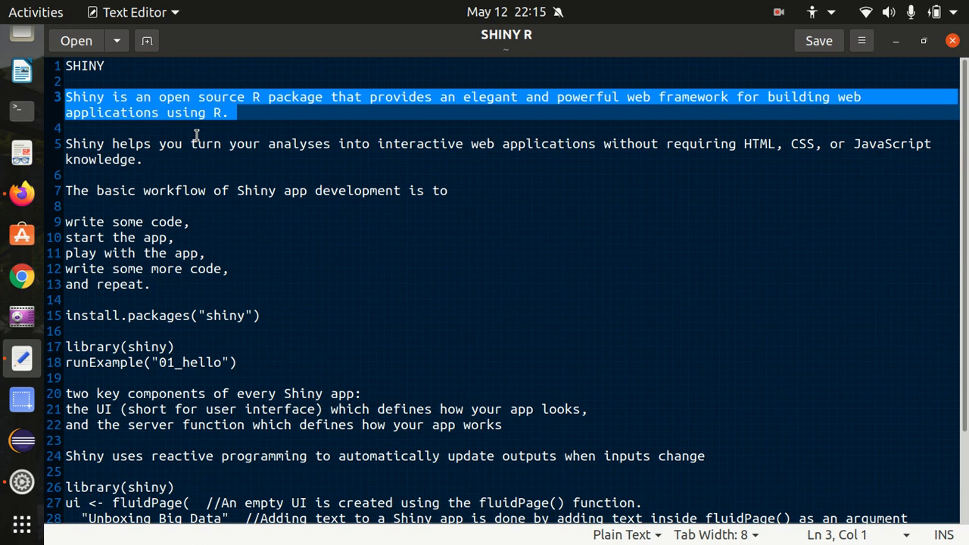
mouse_move(699, 142)
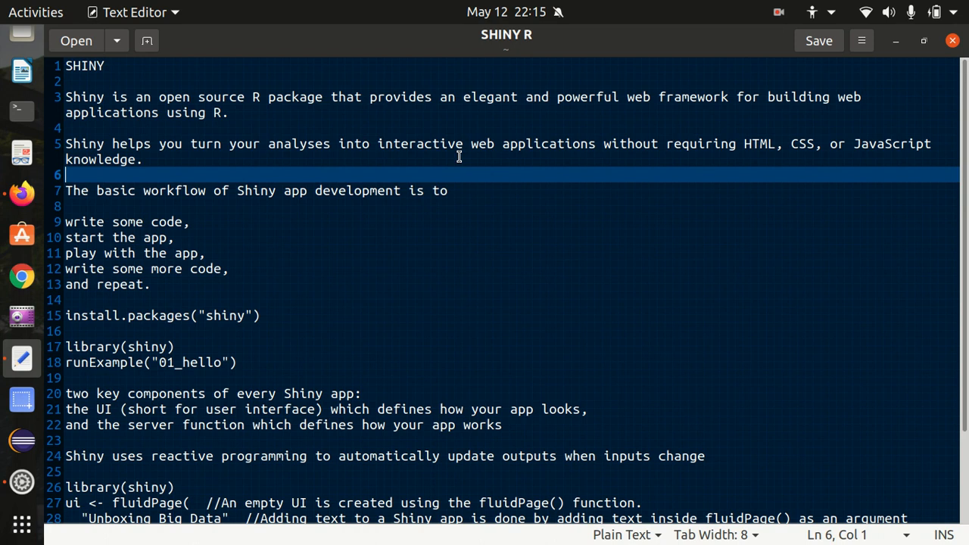
- Add a trailing comma so line 11 reads "play with the app," after selecting lines 9-11
click(385, 191)
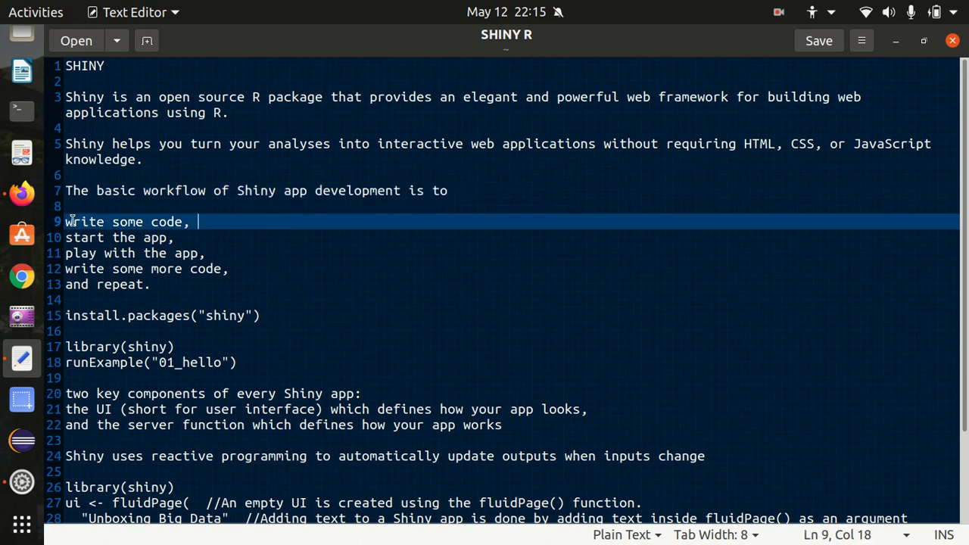
drag(198, 221, 203, 253)
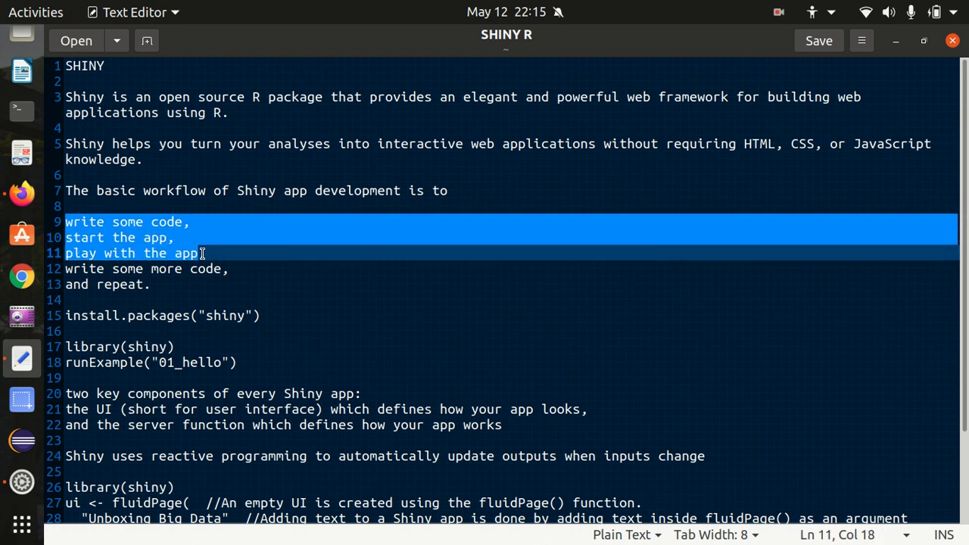
text(,)
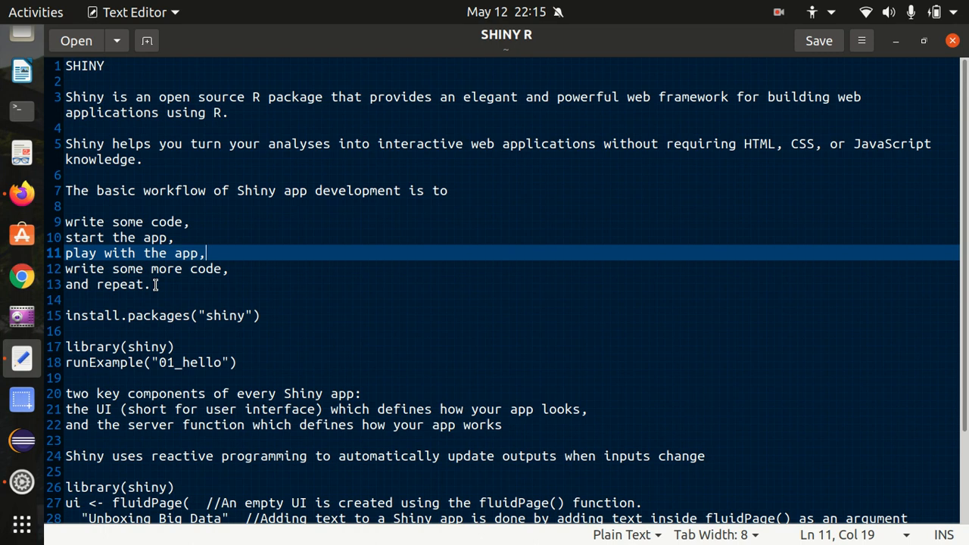
mouse_move(131, 303)
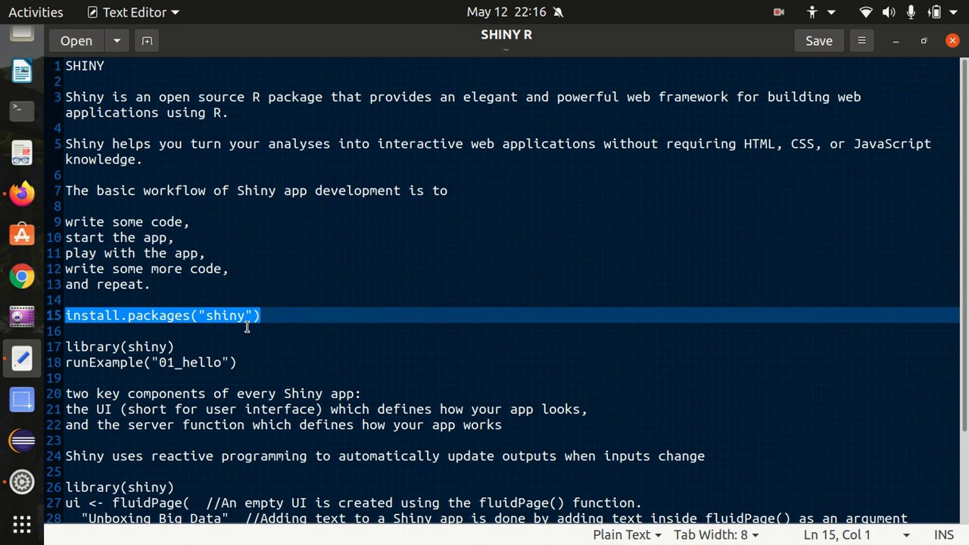
scroll(down, 3)
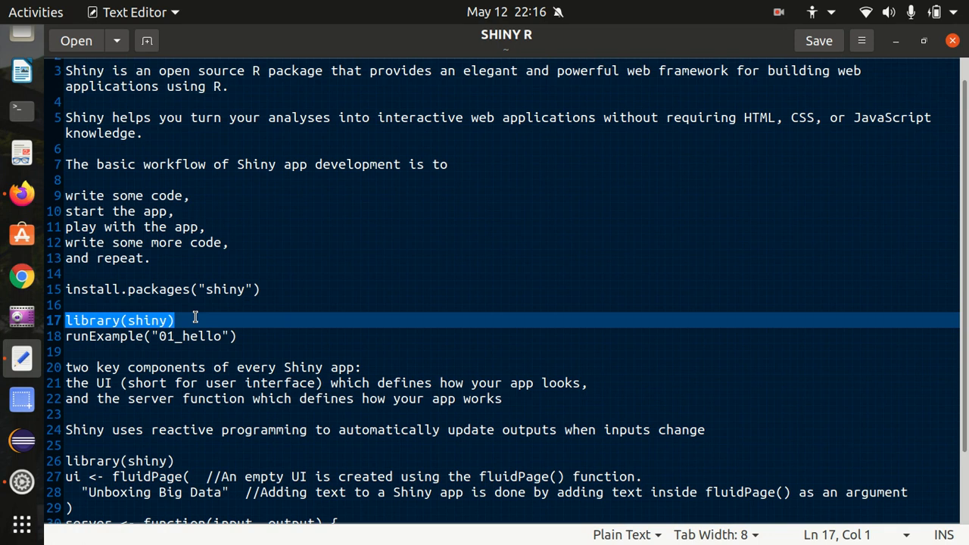
click(173, 321)
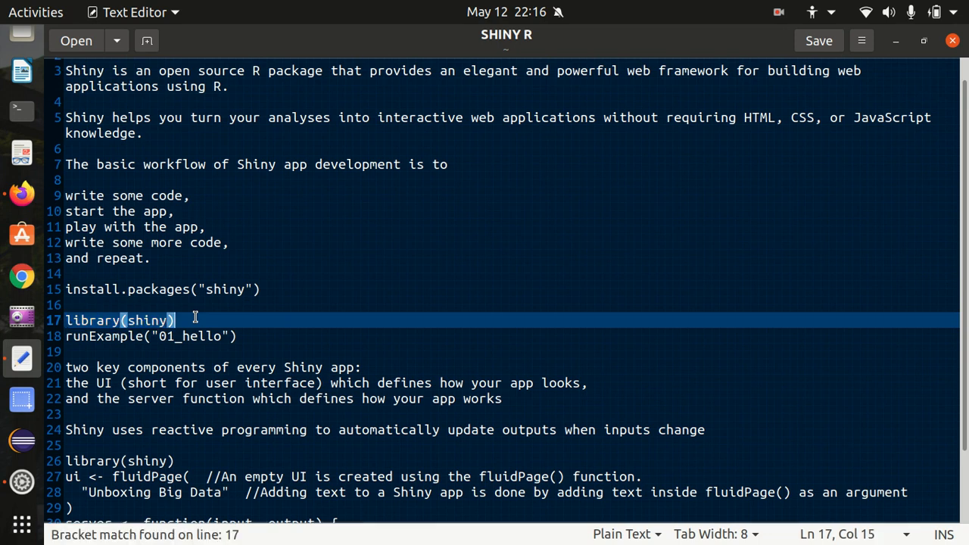
mouse_move(224, 326)
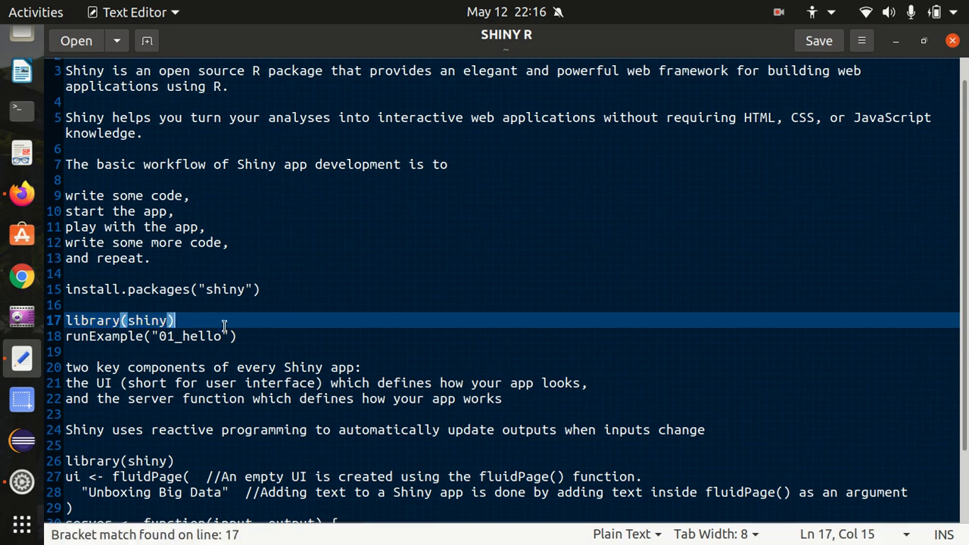
mouse_move(245, 336)
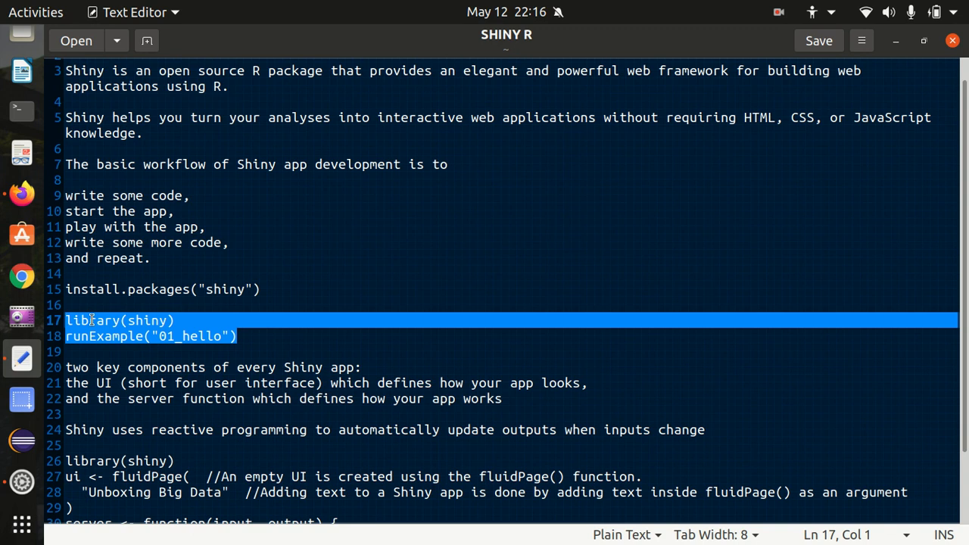
mouse_move(43, 139)
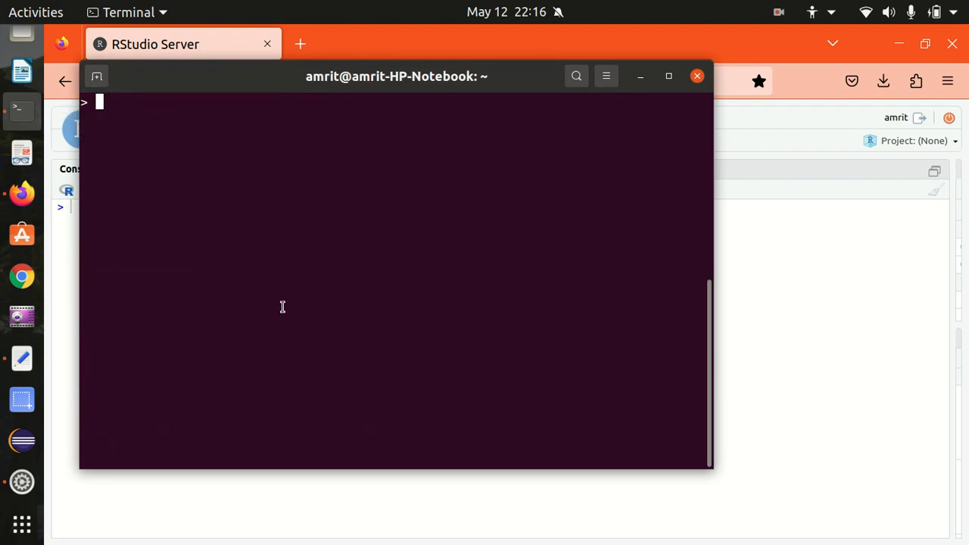
- Bring up the terminal's context menu inside the open terminal window
right_click(282, 306)
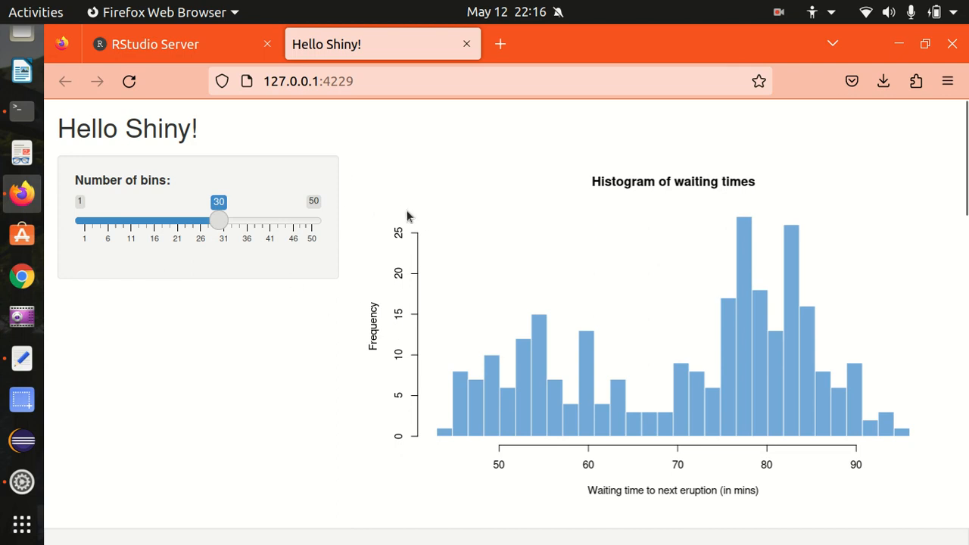
- Drag the Number of bins slider through 20, 19, 30, 24, 38, 27 and settle at 22 bins
drag(218, 221, 173, 221)
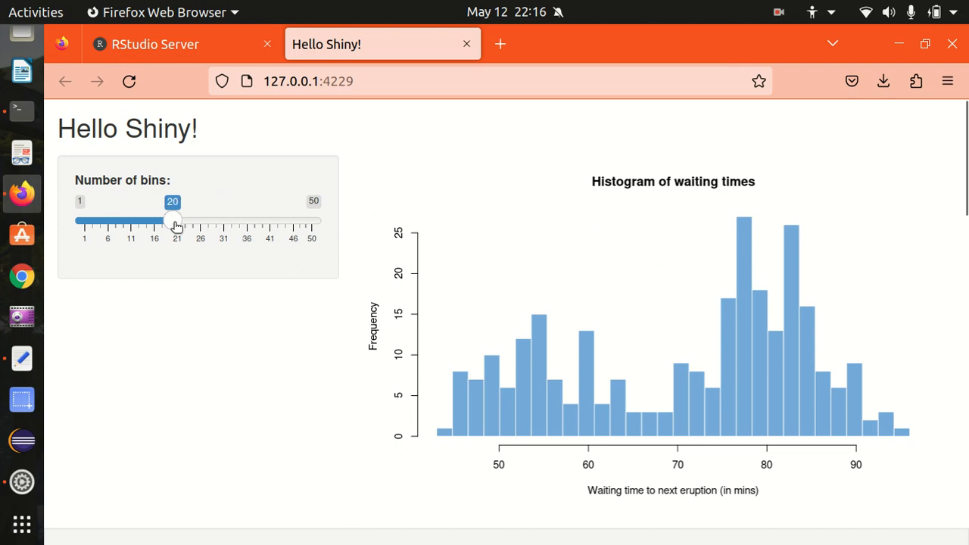
drag(173, 221, 166, 221)
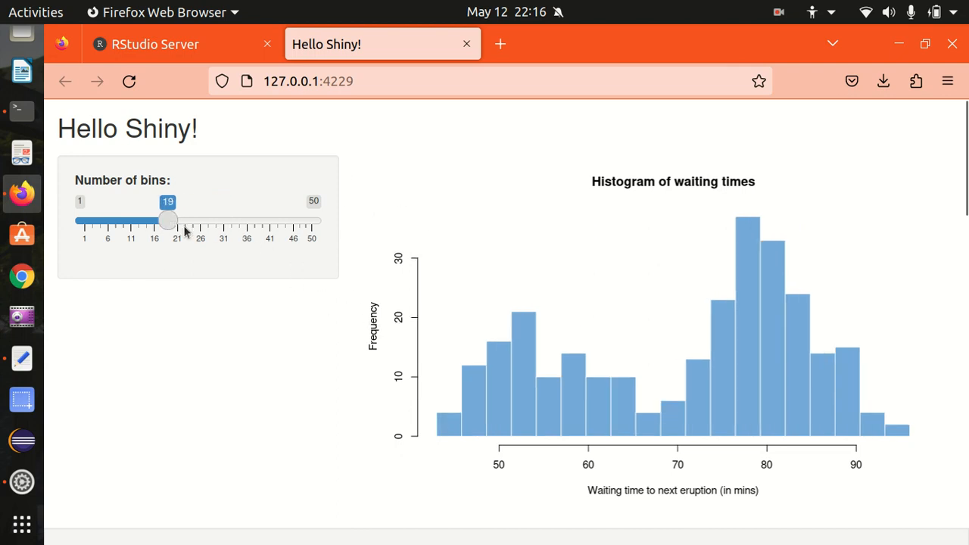
drag(167, 221, 218, 221)
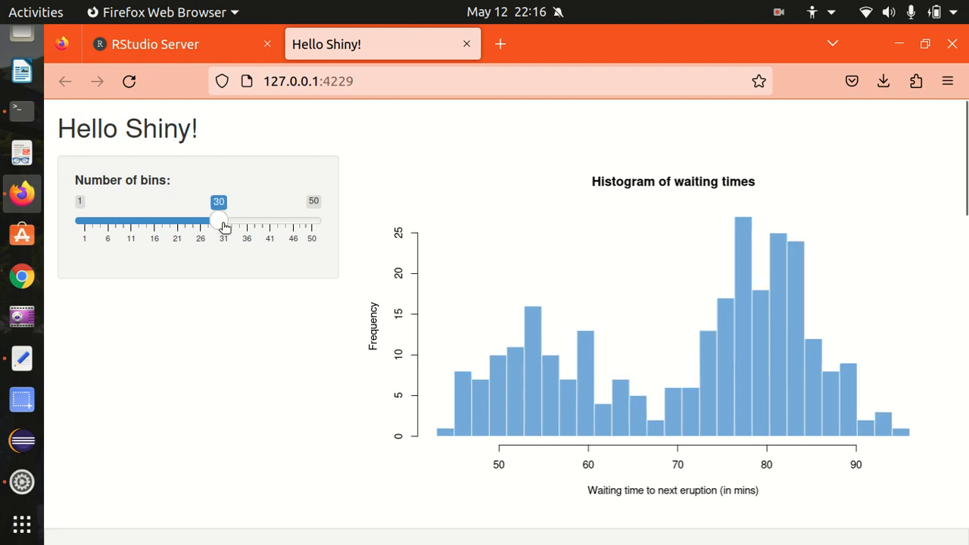
drag(218, 221, 190, 221)
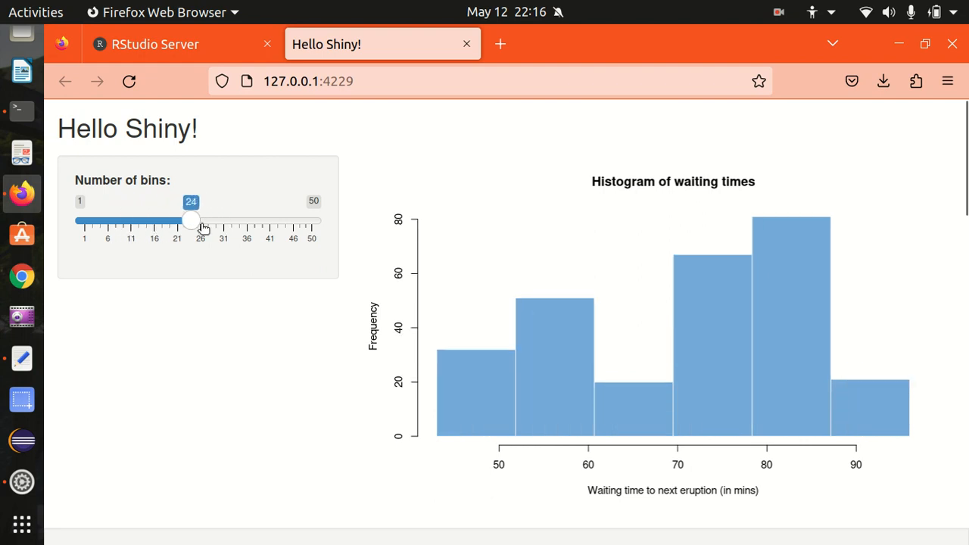
drag(191, 221, 256, 221)
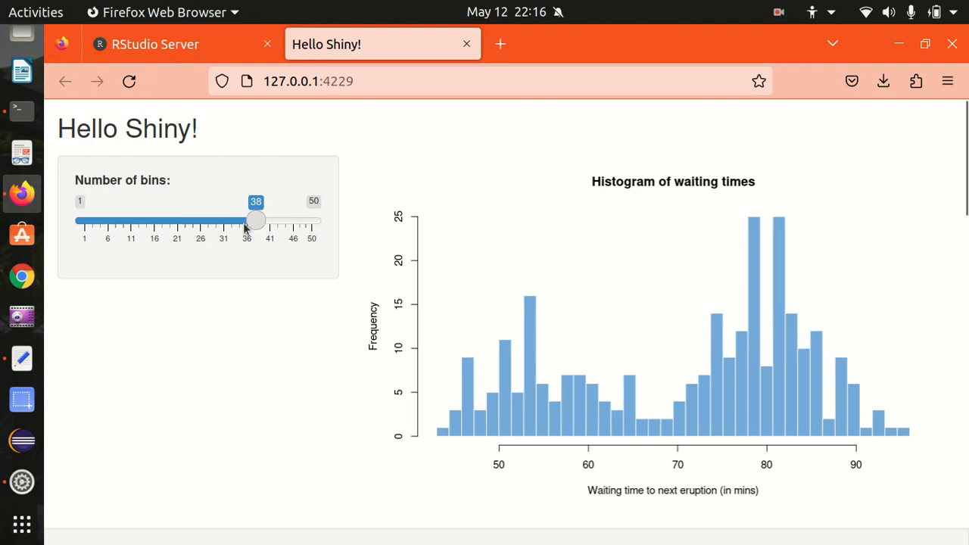
drag(254, 221, 204, 221)
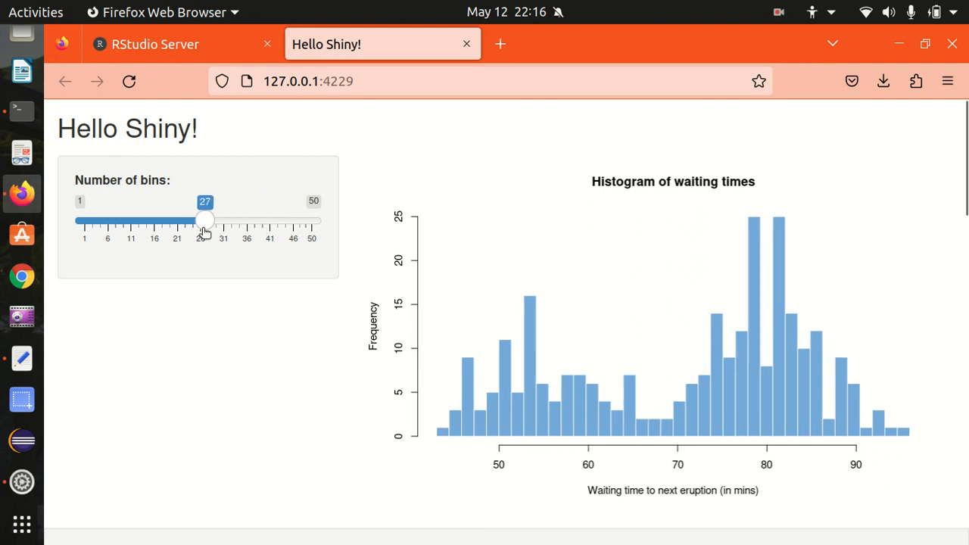
drag(204, 221, 182, 221)
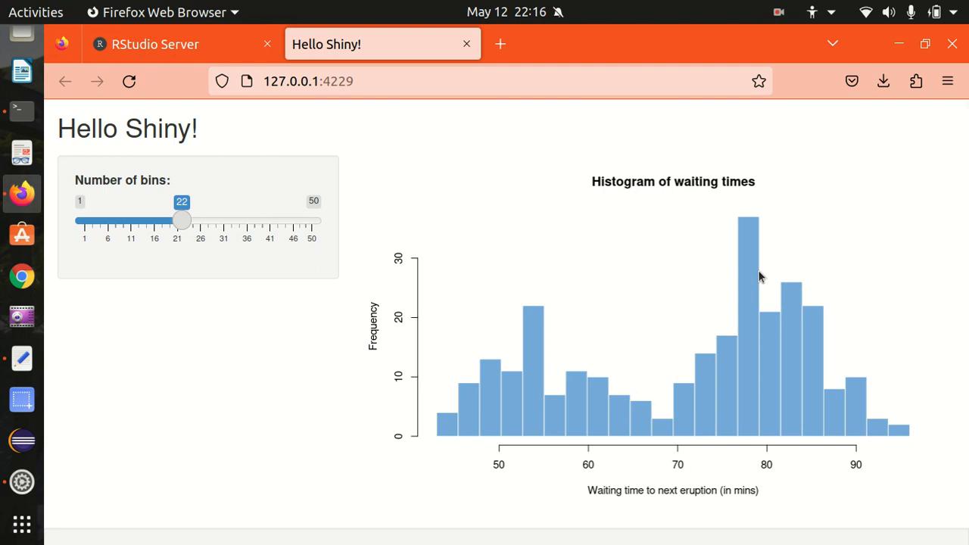
mouse_move(829, 239)
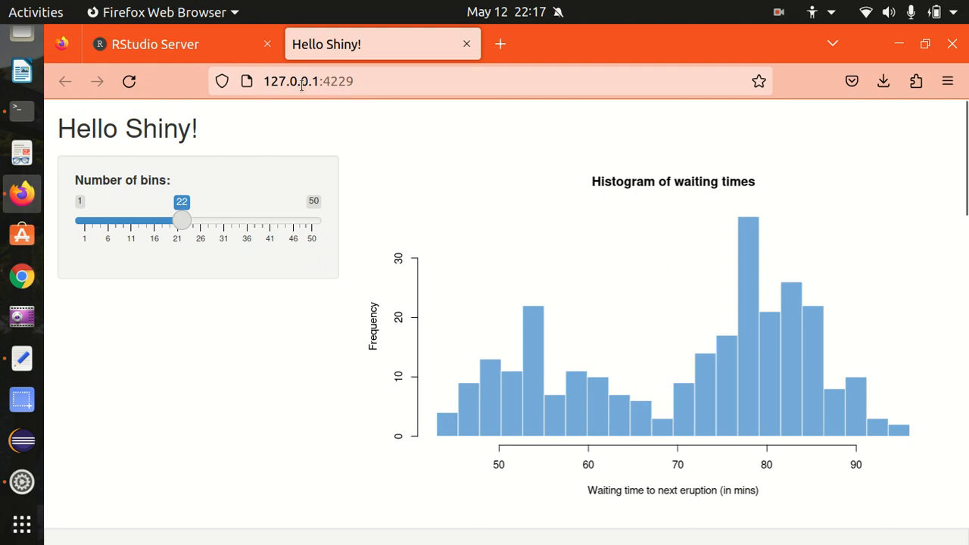
mouse_move(373, 191)
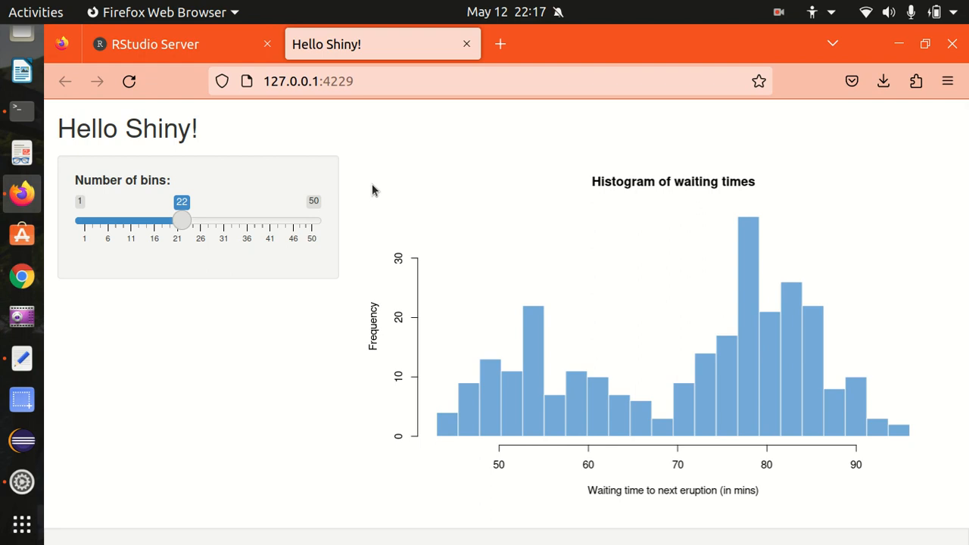
mouse_move(364, 139)
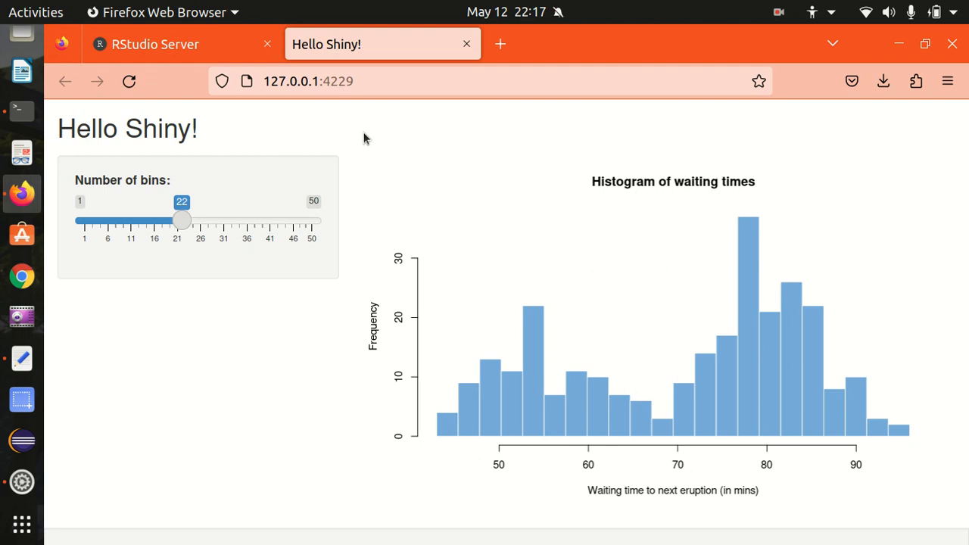
mouse_move(421, 103)
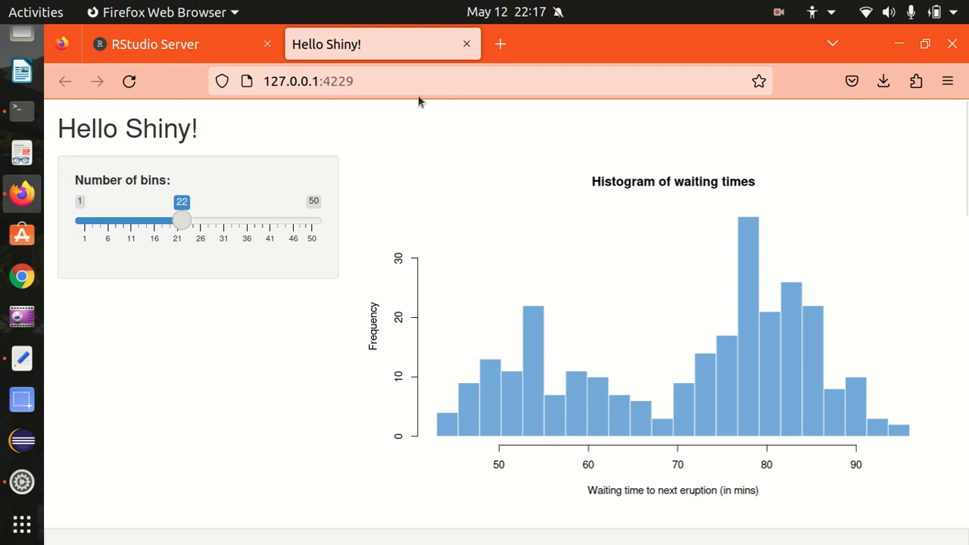
mouse_move(142, 214)
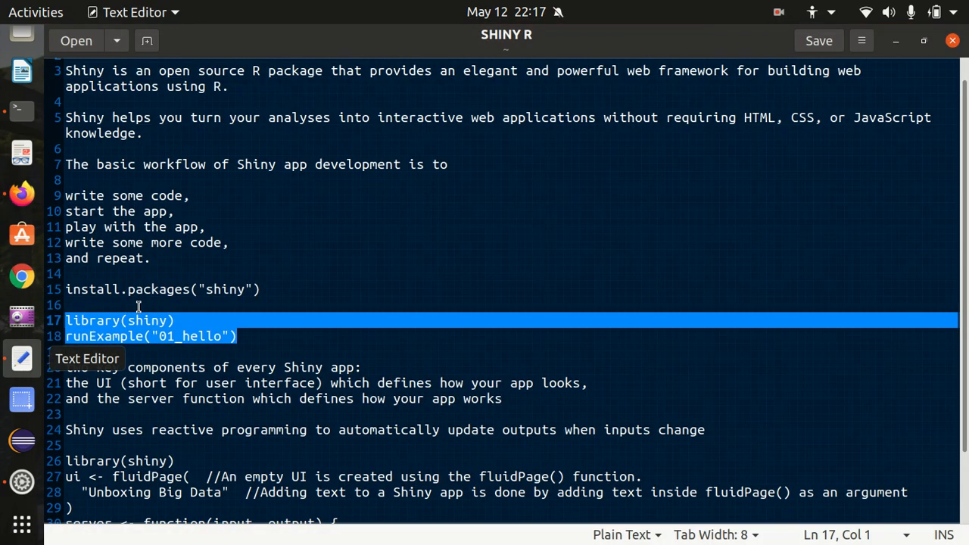
- Review the notes' UI, server and reactive lines, then point to the Unboxing Big Data line
scroll(down, 3)
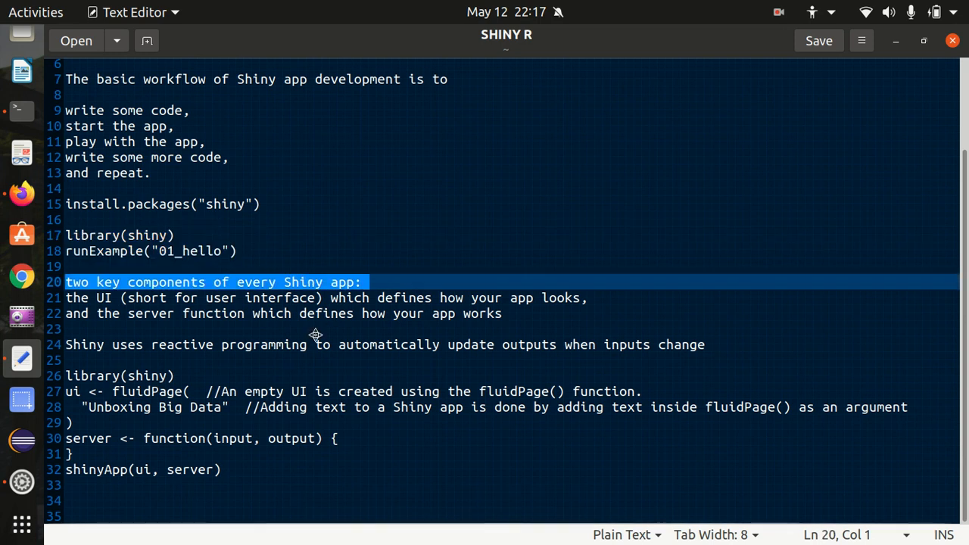
mouse_move(314, 334)
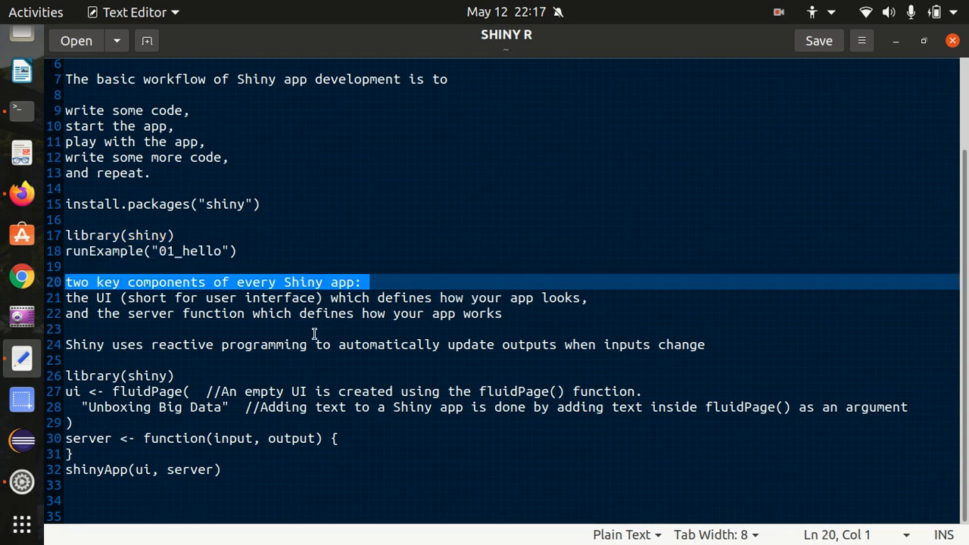
mouse_move(121, 306)
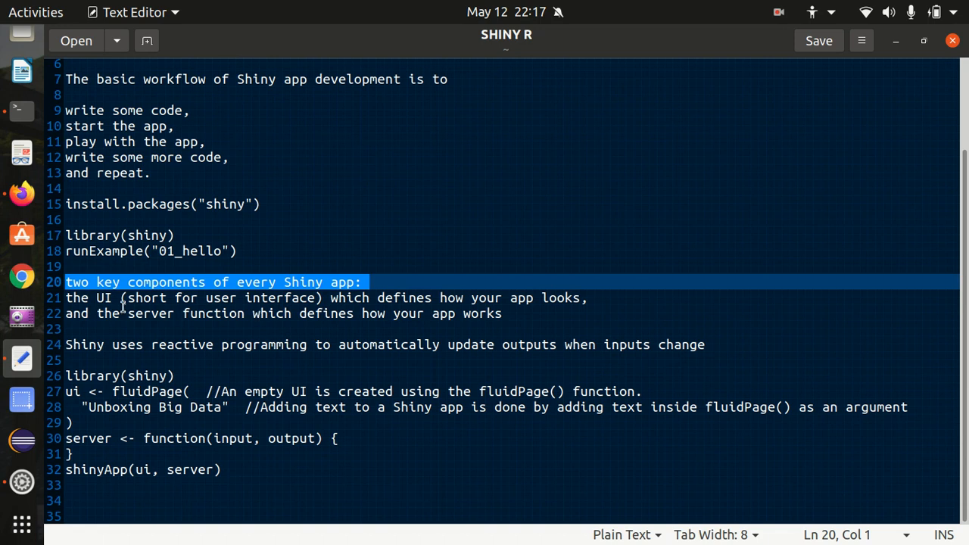
double_click(99, 297)
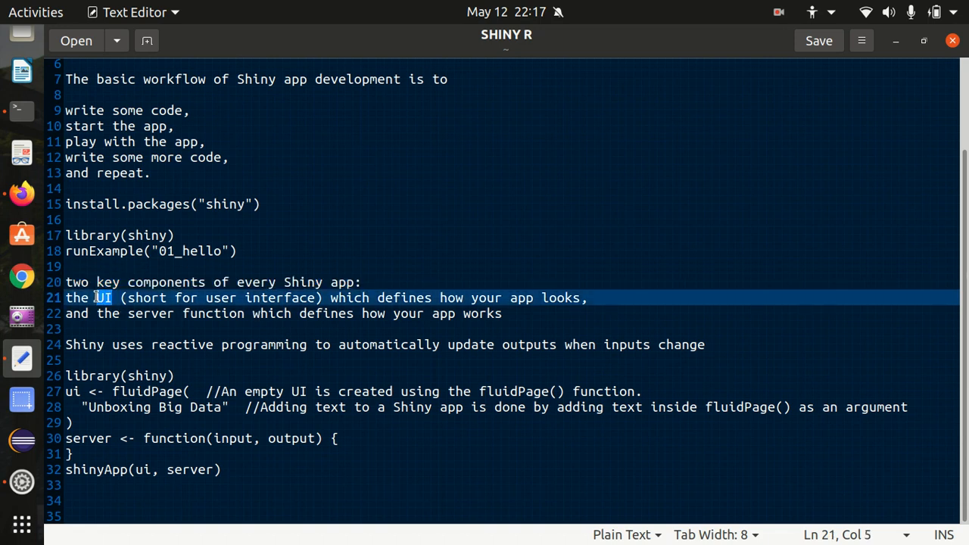
mouse_move(373, 297)
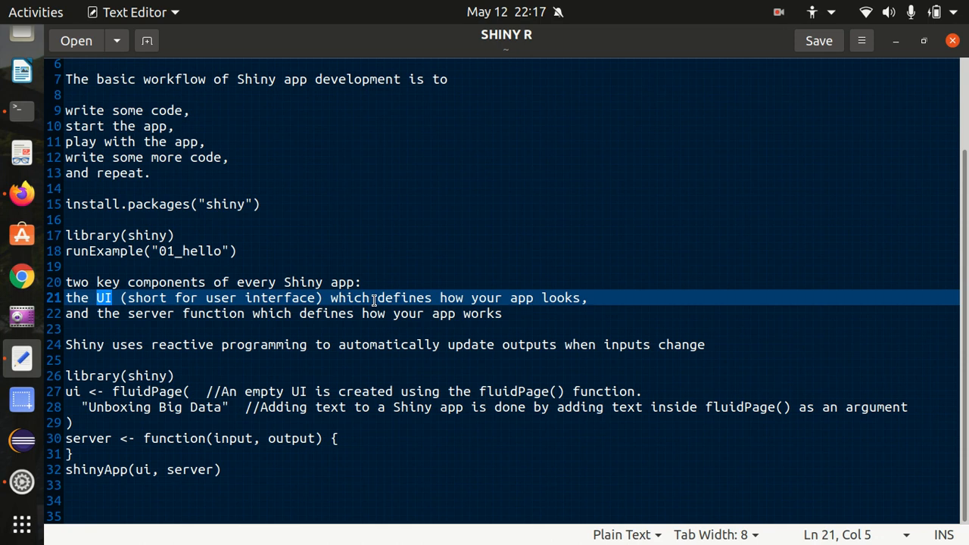
double_click(149, 314)
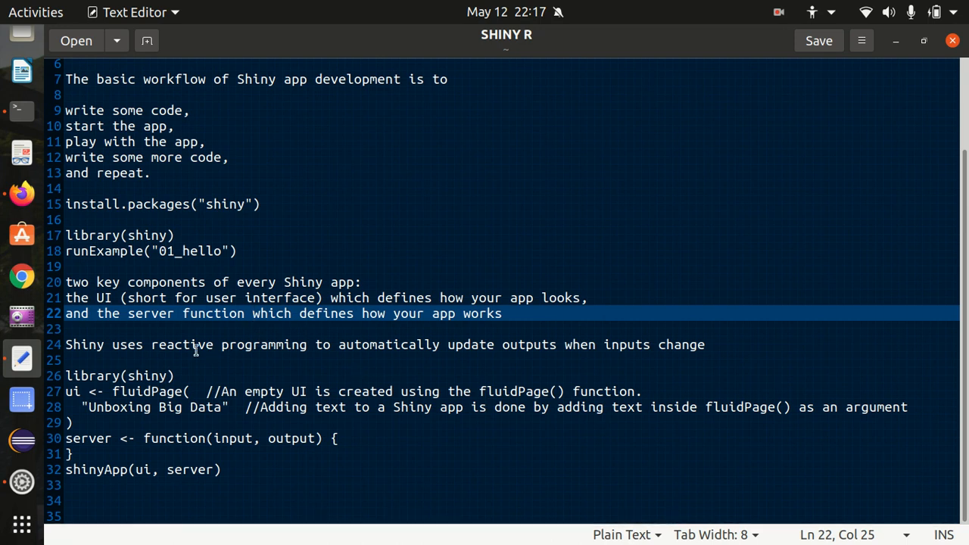
double_click(181, 345)
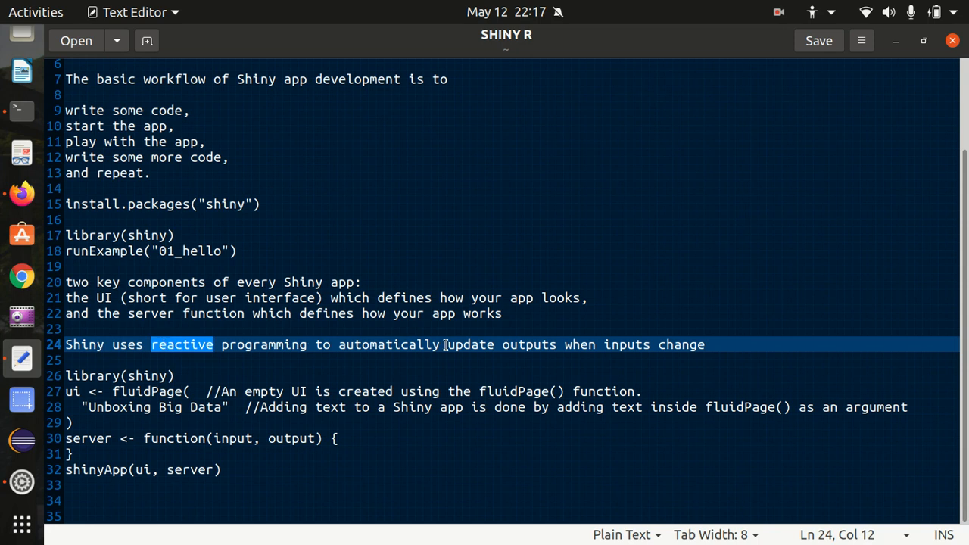
mouse_move(148, 245)
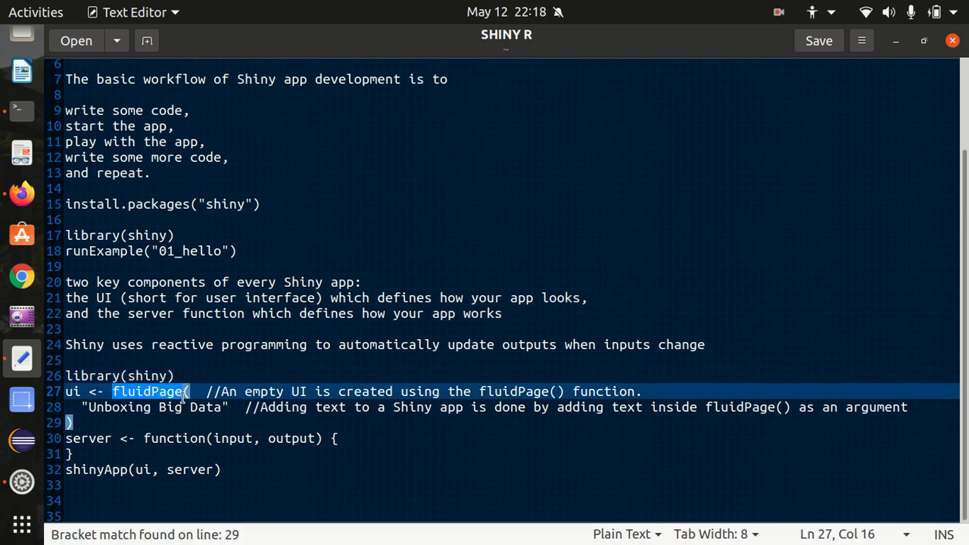
mouse_move(276, 391)
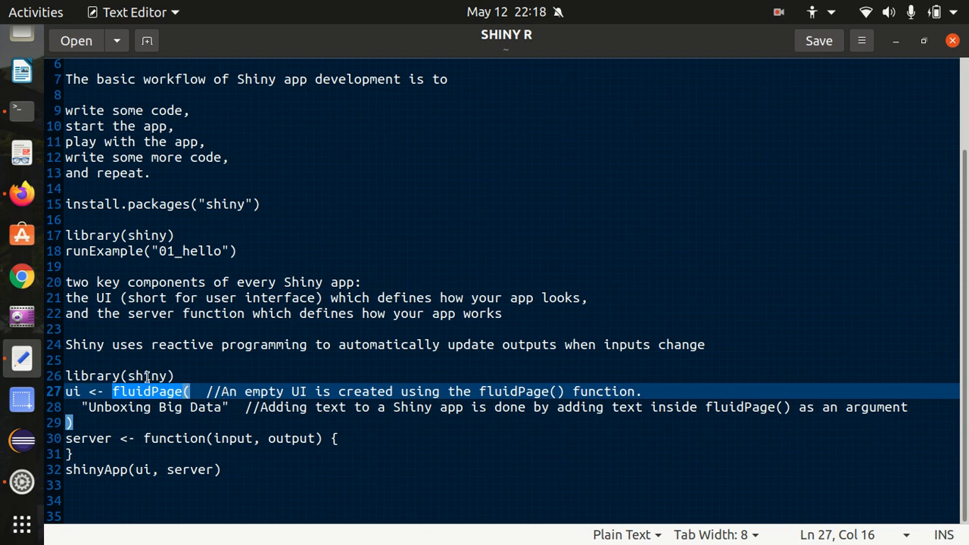
mouse_move(215, 409)
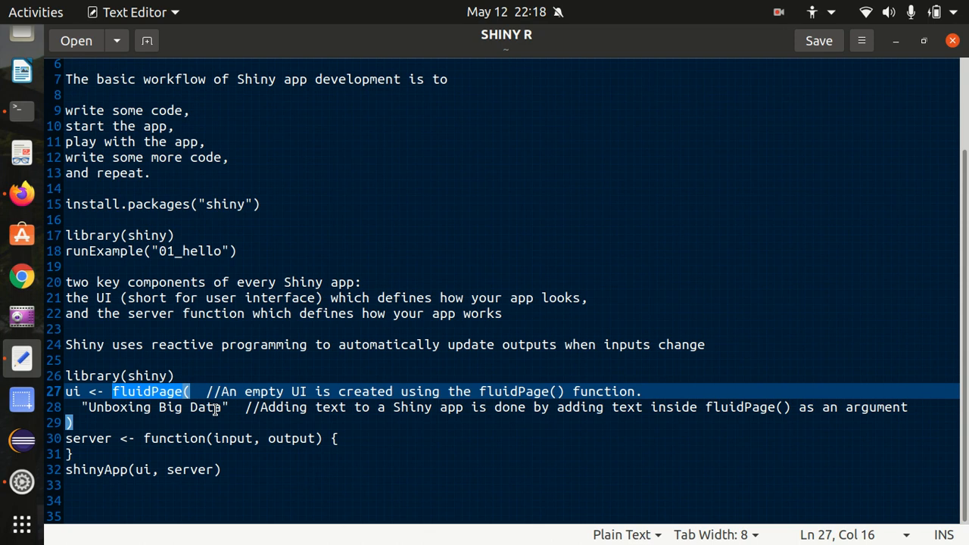
mouse_move(187, 408)
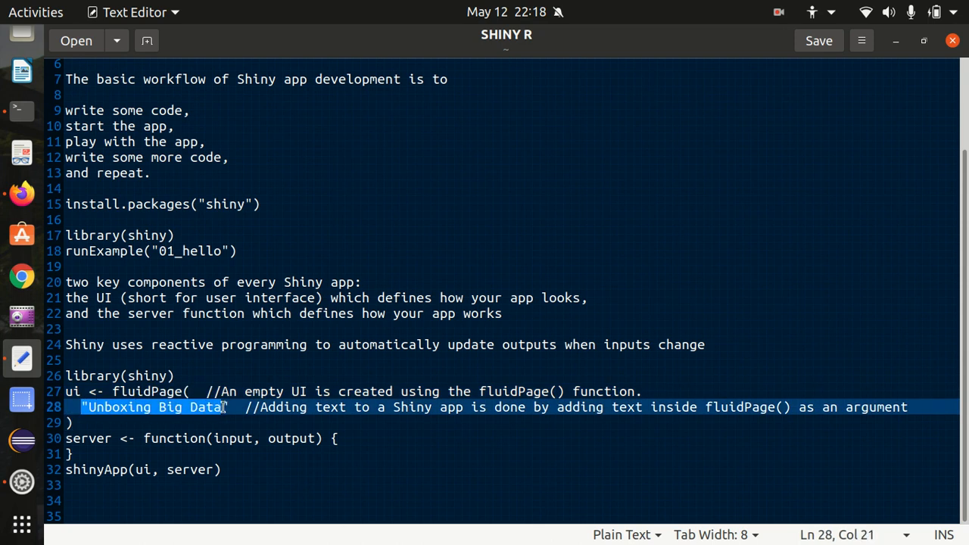
click(144, 439)
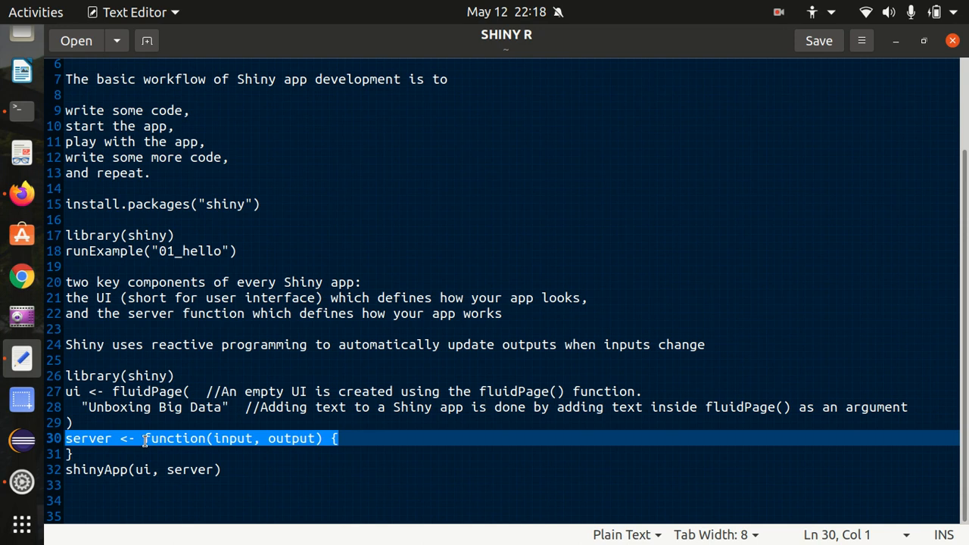
mouse_move(130, 460)
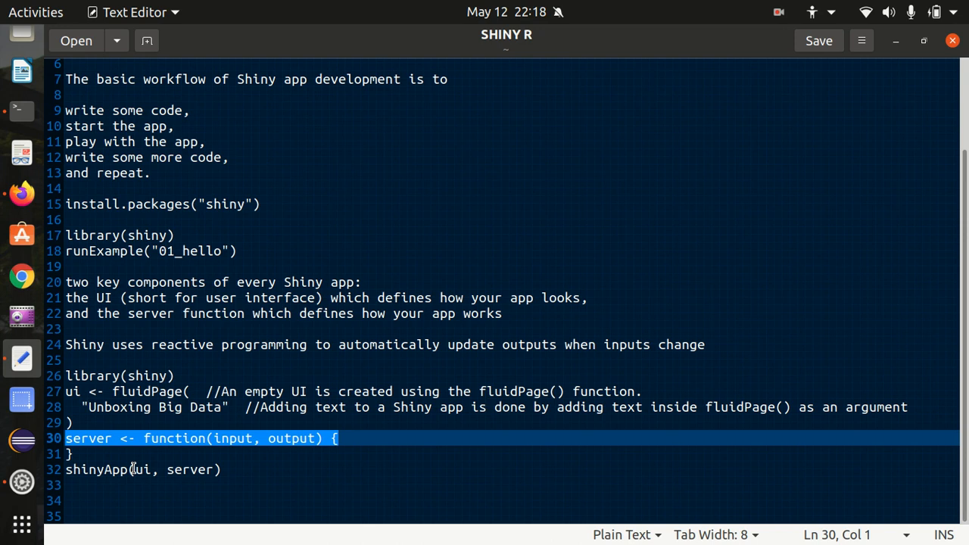
mouse_move(102, 424)
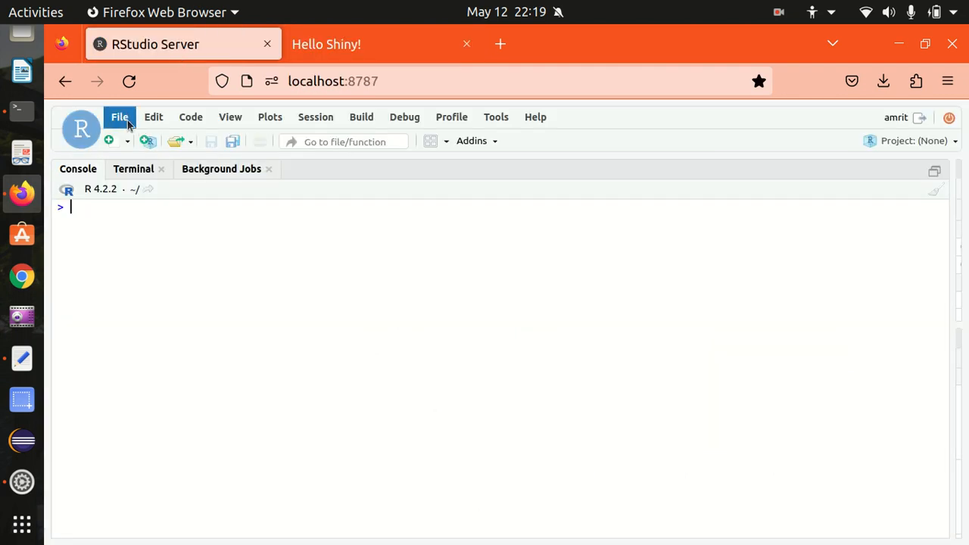
click(118, 116)
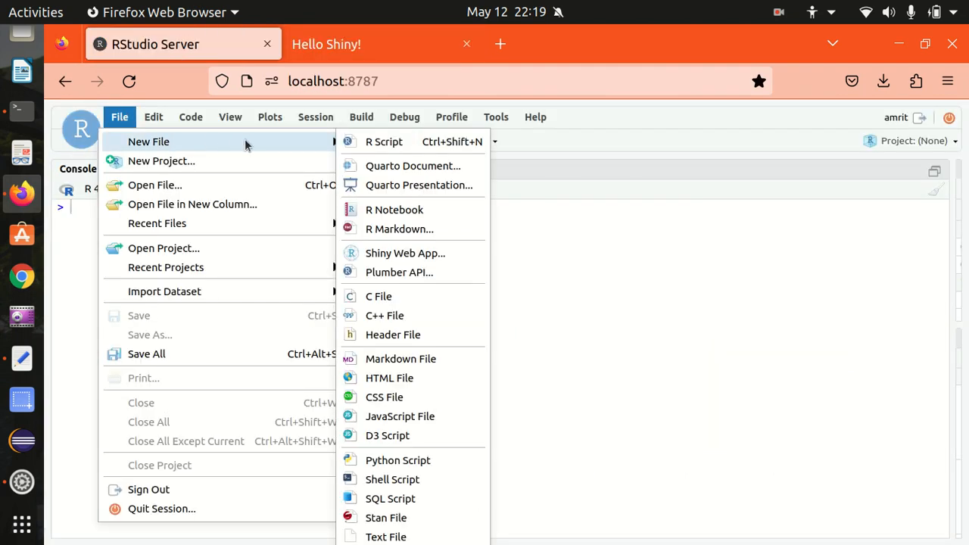
mouse_move(400, 228)
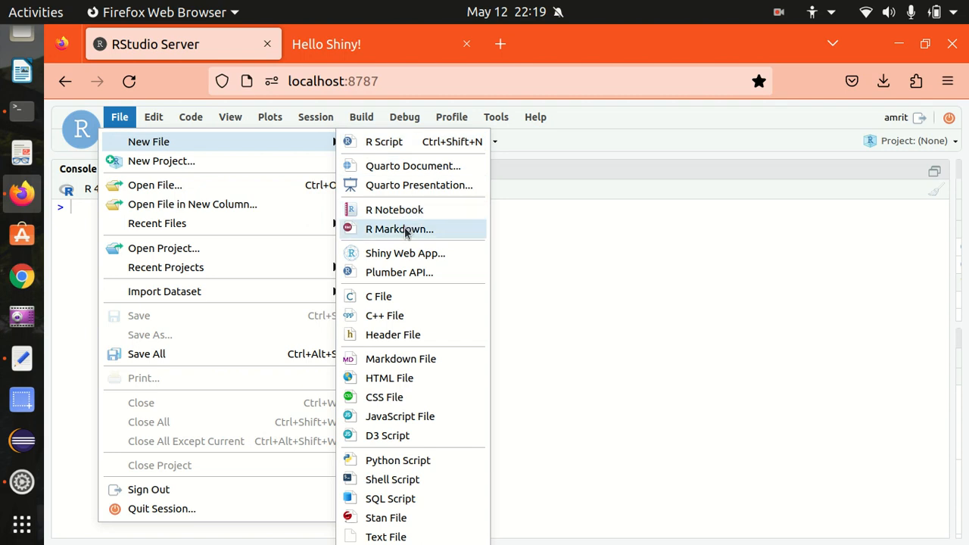
click(406, 253)
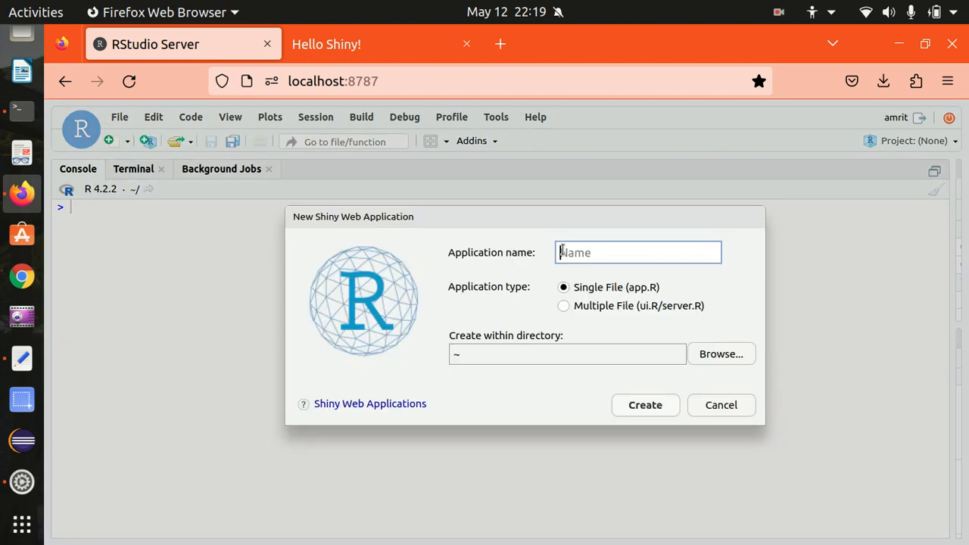
text(Today)
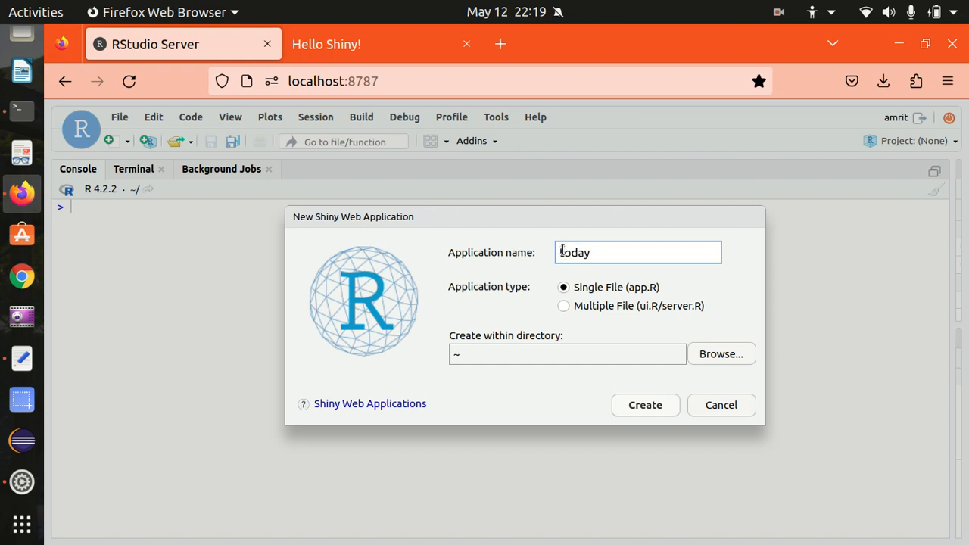
click(645, 406)
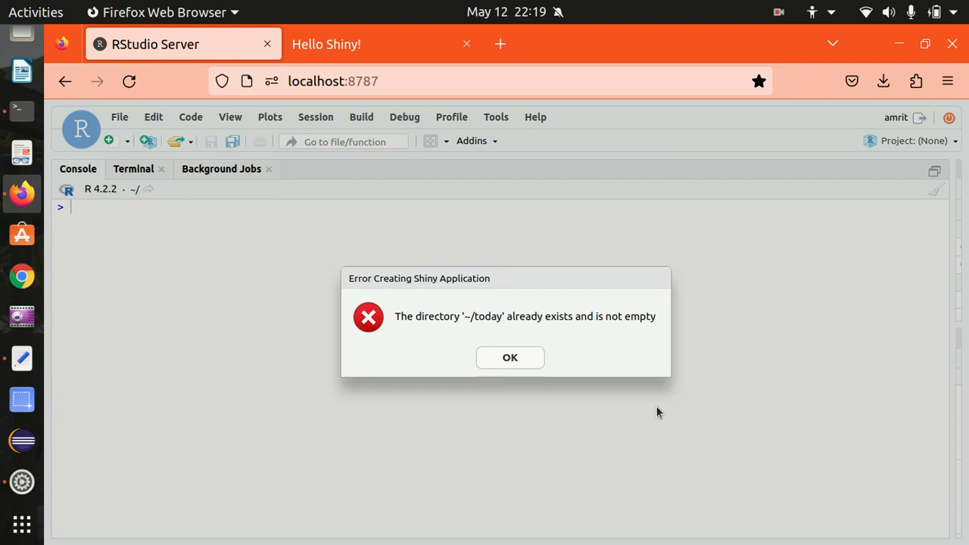
click(509, 358)
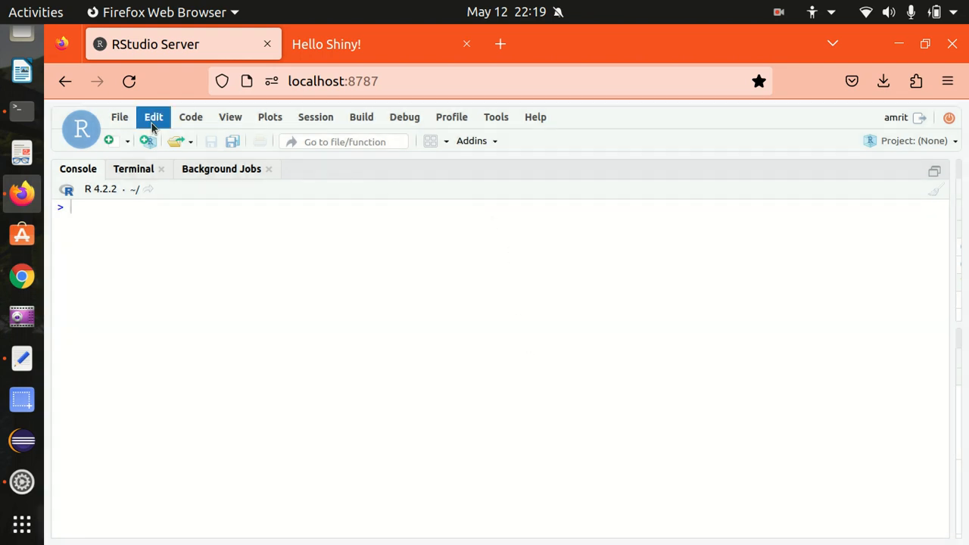
click(120, 117)
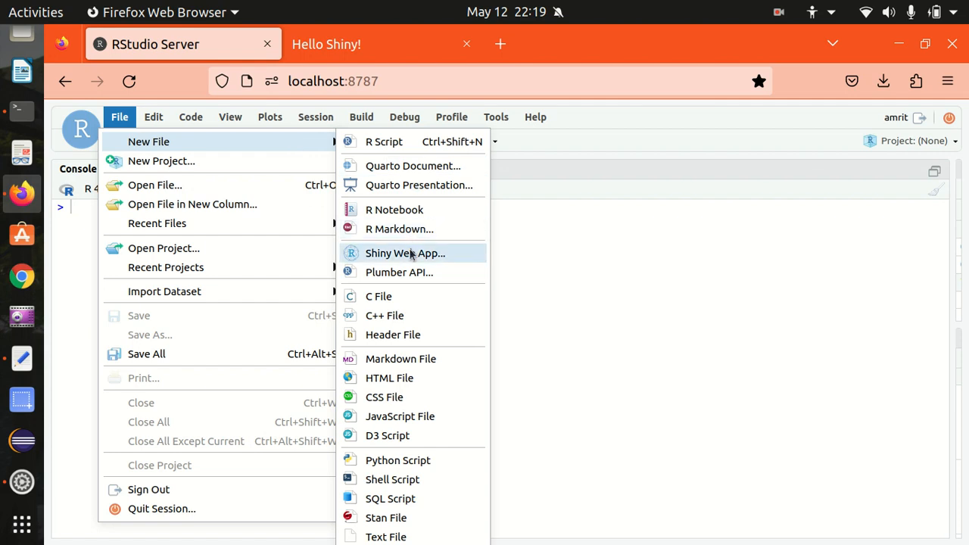
- Create a new single-file Shiny web app named dummyapp
click(406, 253)
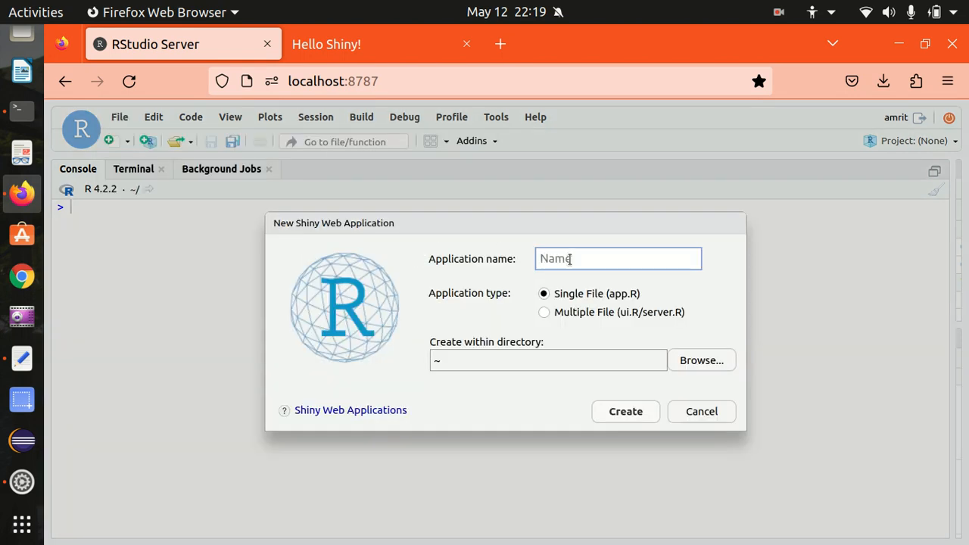
text(du)
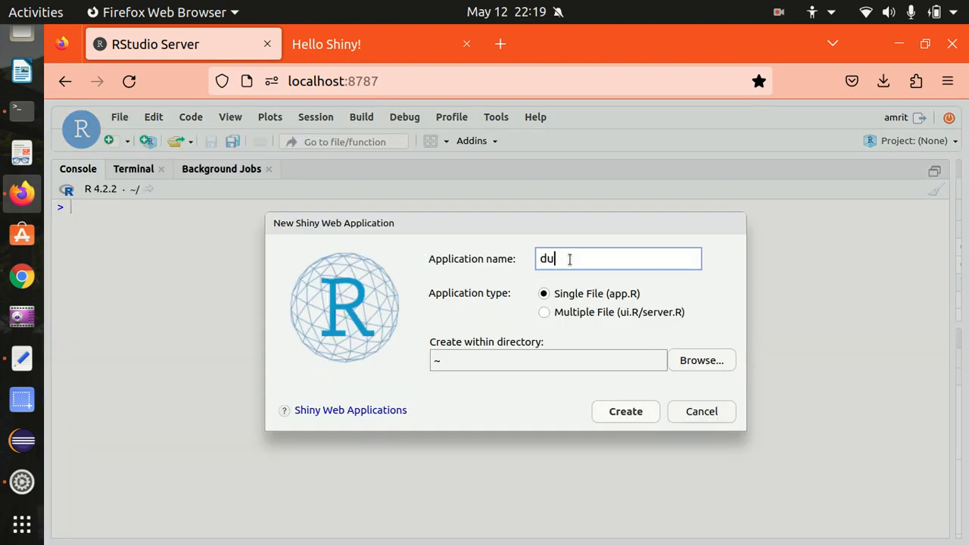
text(mmyapp)
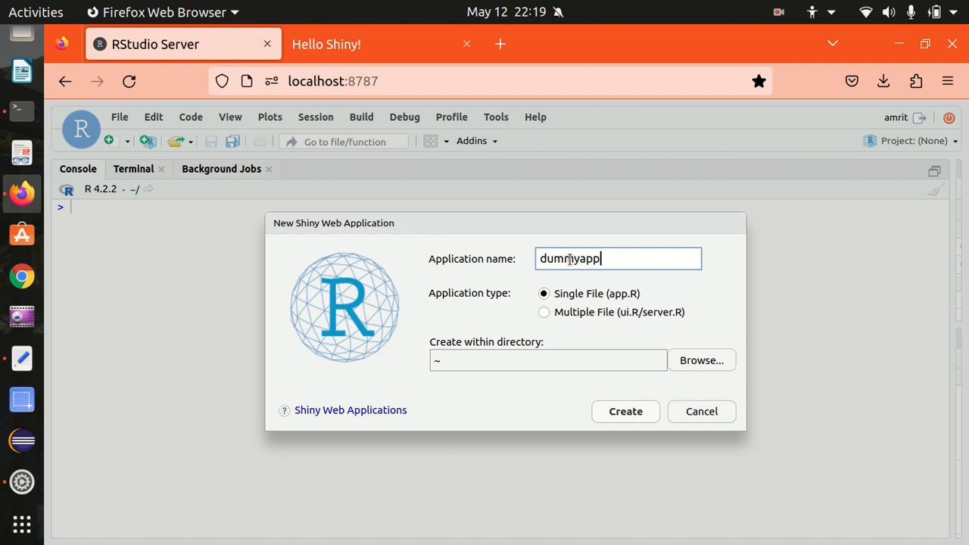
click(624, 412)
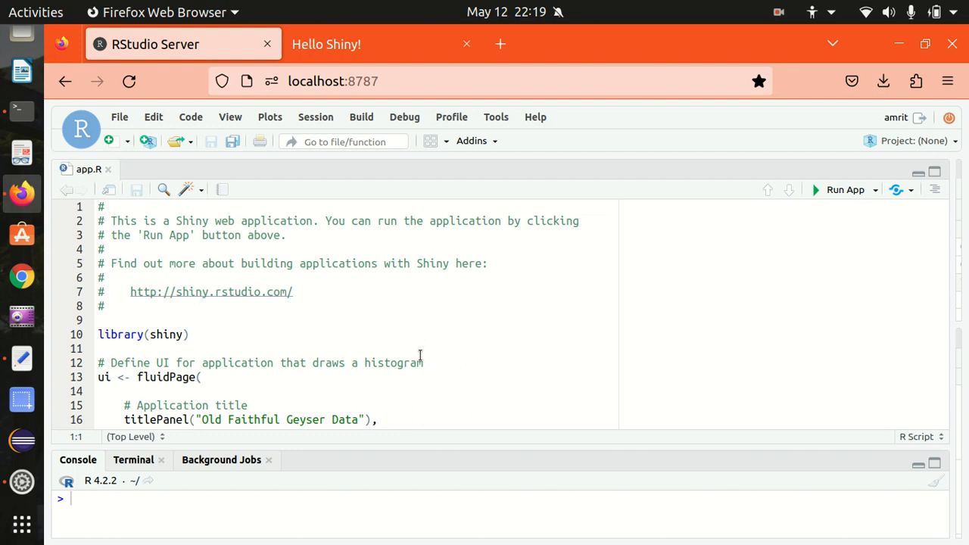
mouse_move(266, 300)
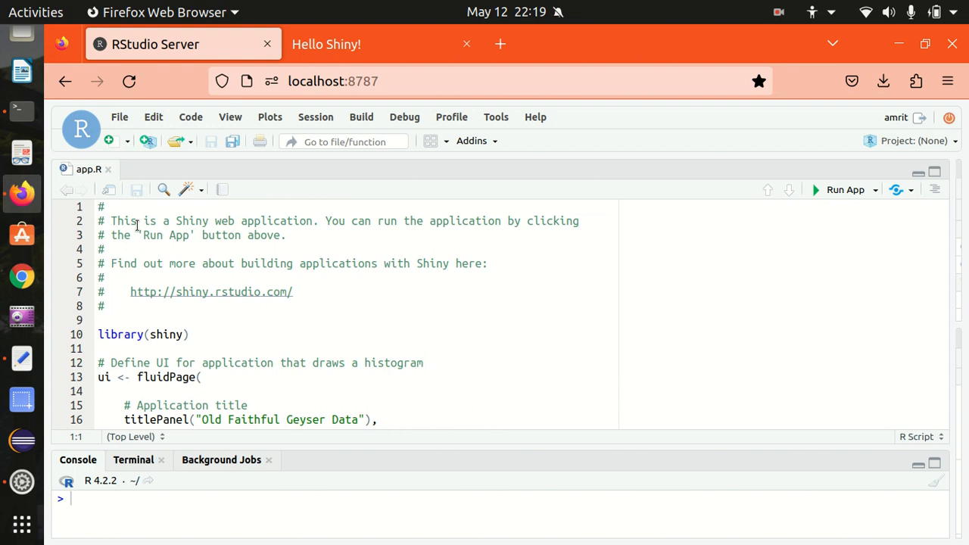
- Replace the histogram interface inside fluidPage() with the text "Unboxing Big Data"
scroll(down, 3)
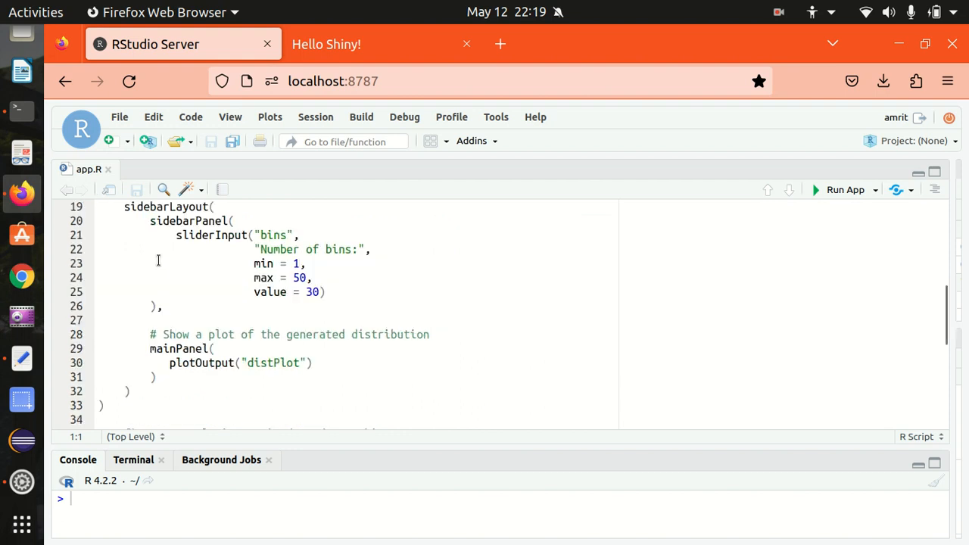
scroll(up, 3)
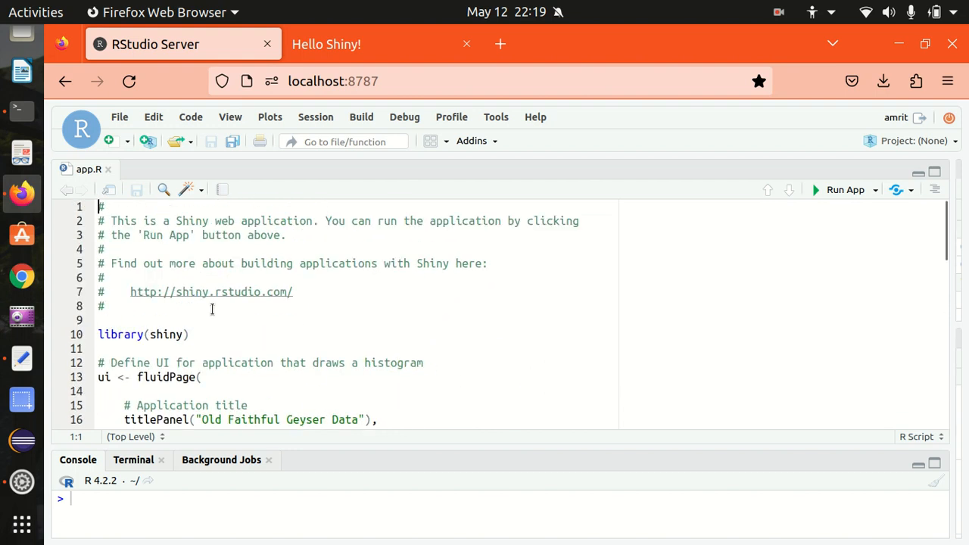
scroll(down, 3)
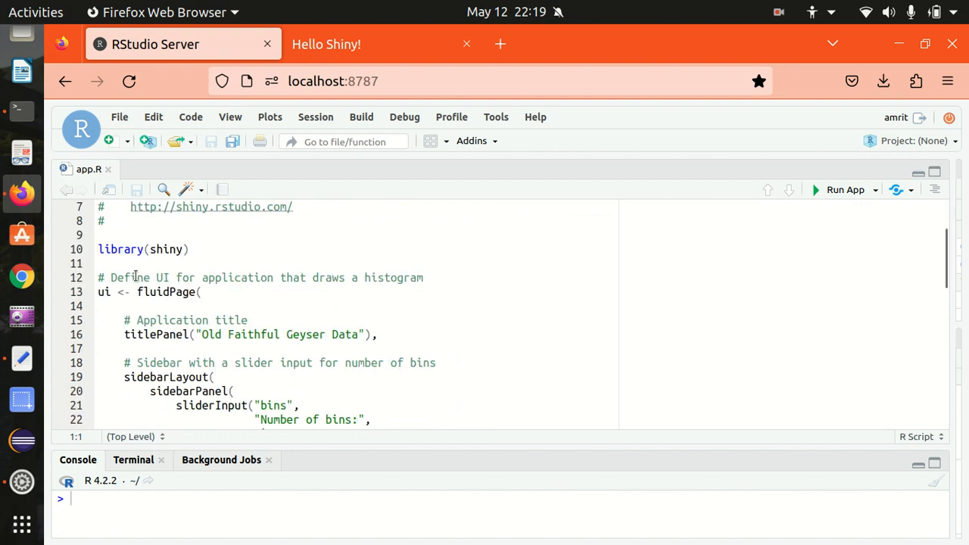
click(248, 319)
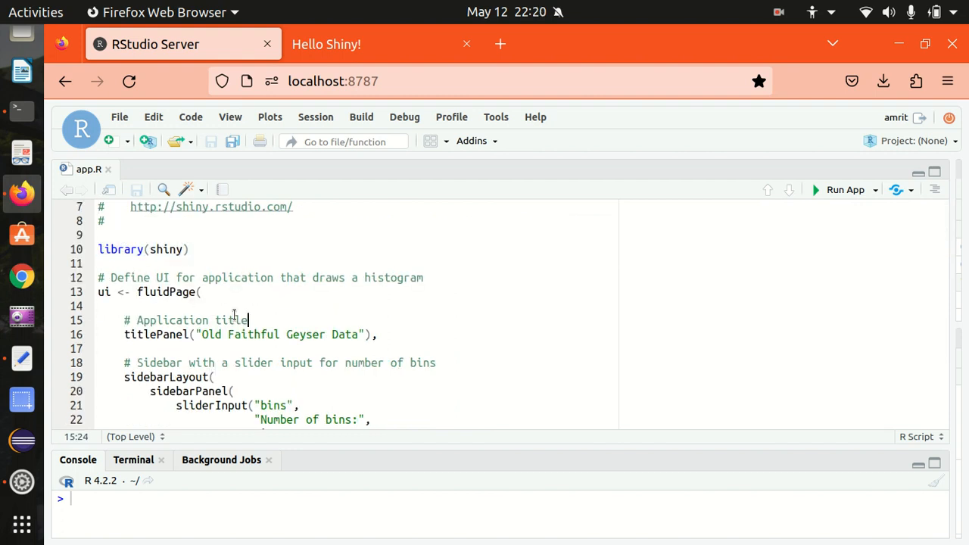
scroll(down, 3)
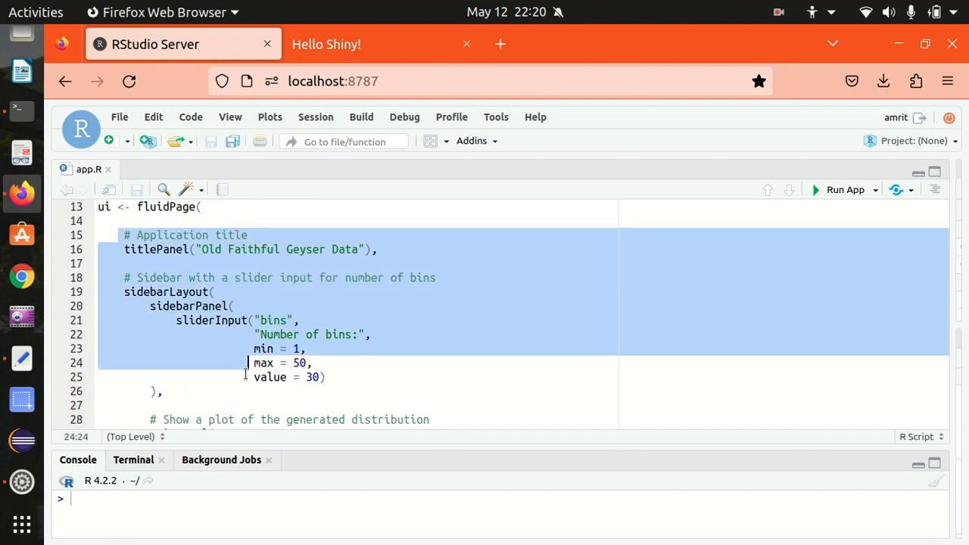
scroll(down, 3)
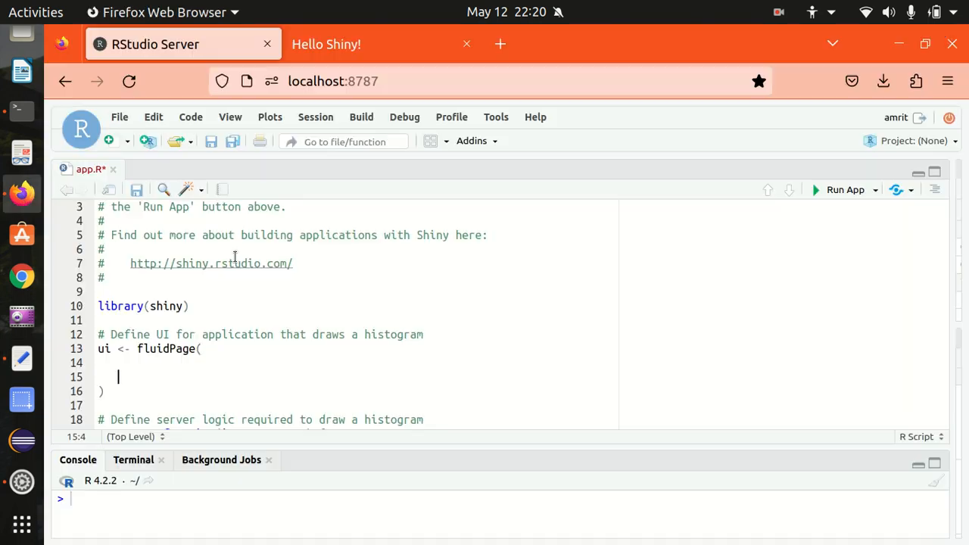
text("Unboxing Big Data")
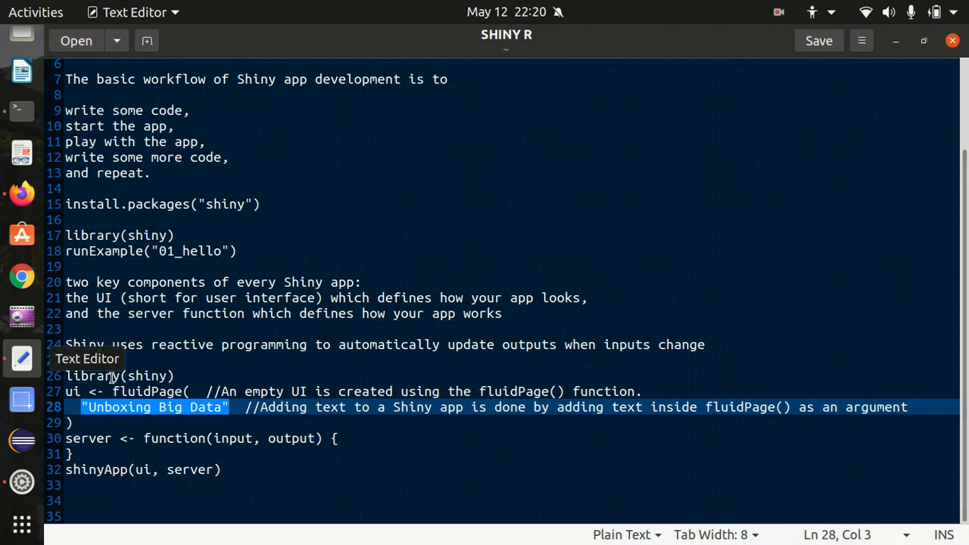
mouse_move(23, 191)
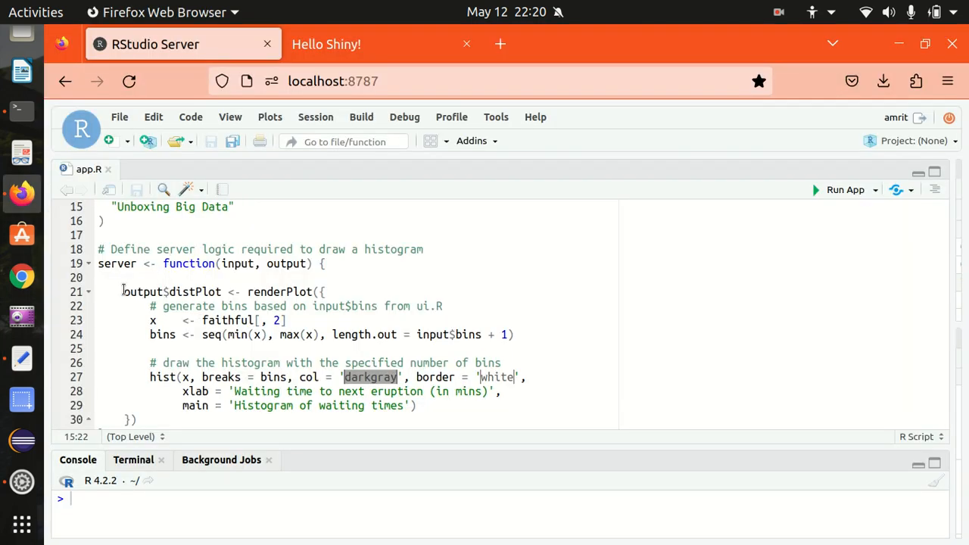
- Scroll down to the server function to clear its renderPlot code
scroll(down, 3)
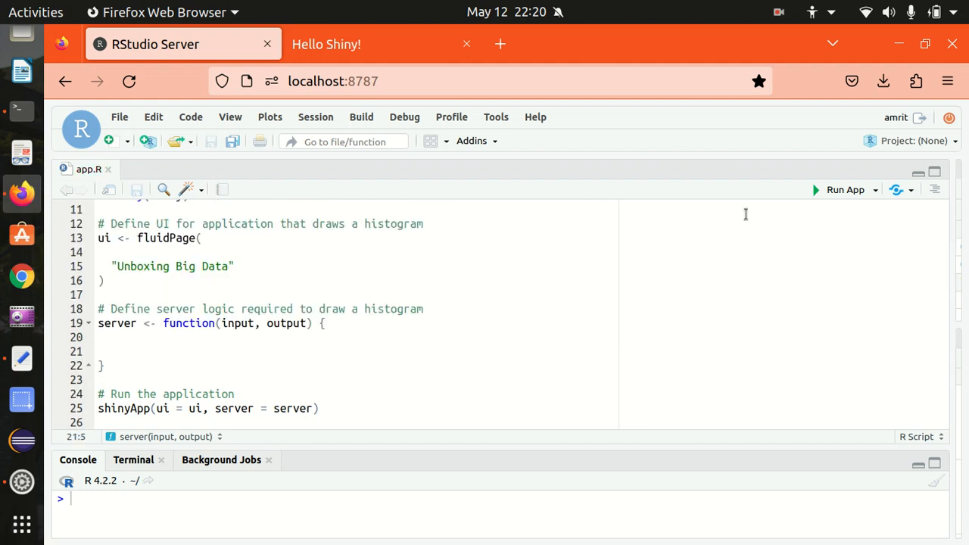
mouse_move(836, 197)
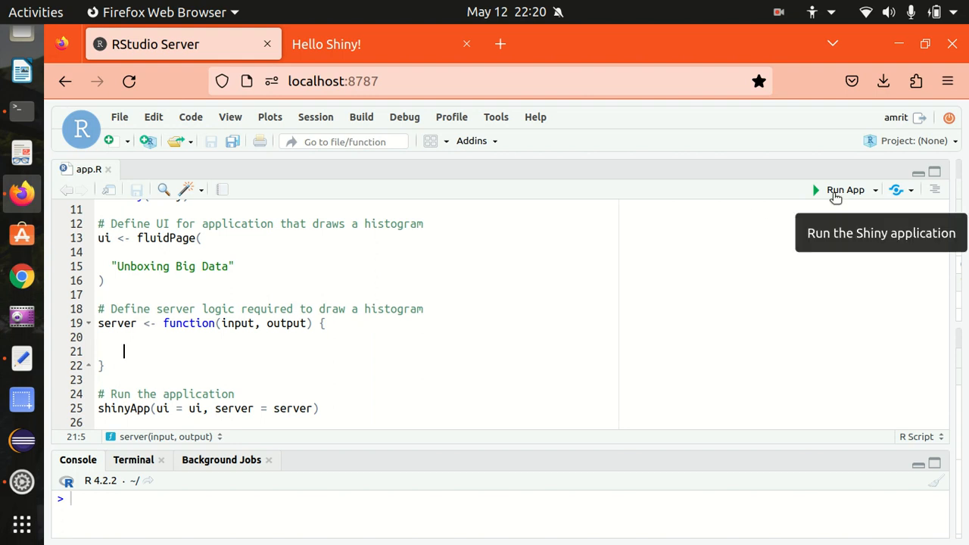
- Run dummyapp so a Firefox Shiny window shows "Unboxing Big Data"
click(845, 189)
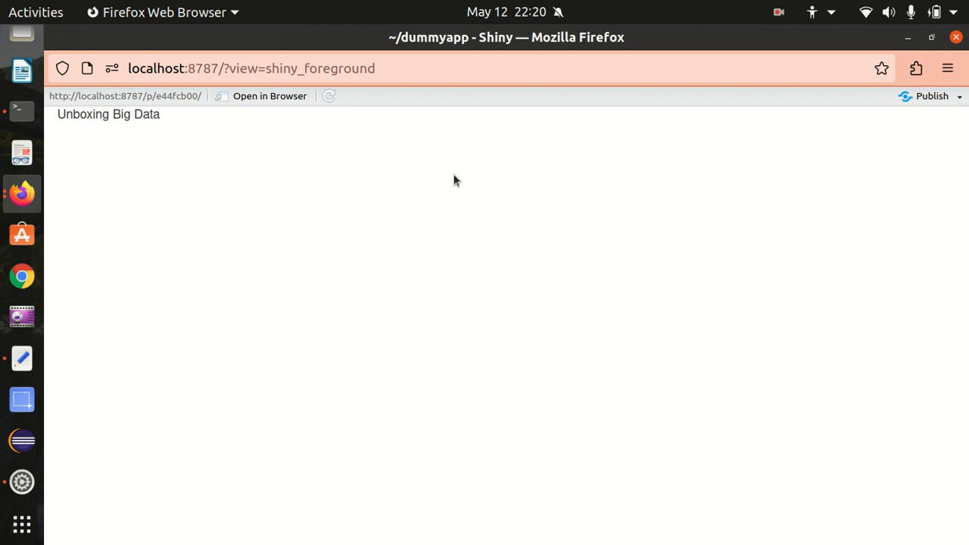
mouse_move(150, 136)
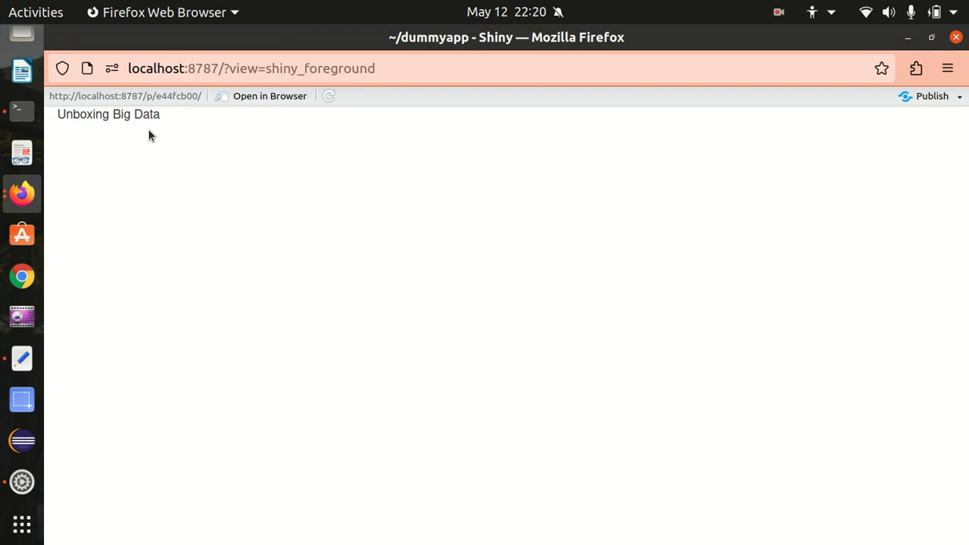
mouse_move(159, 134)
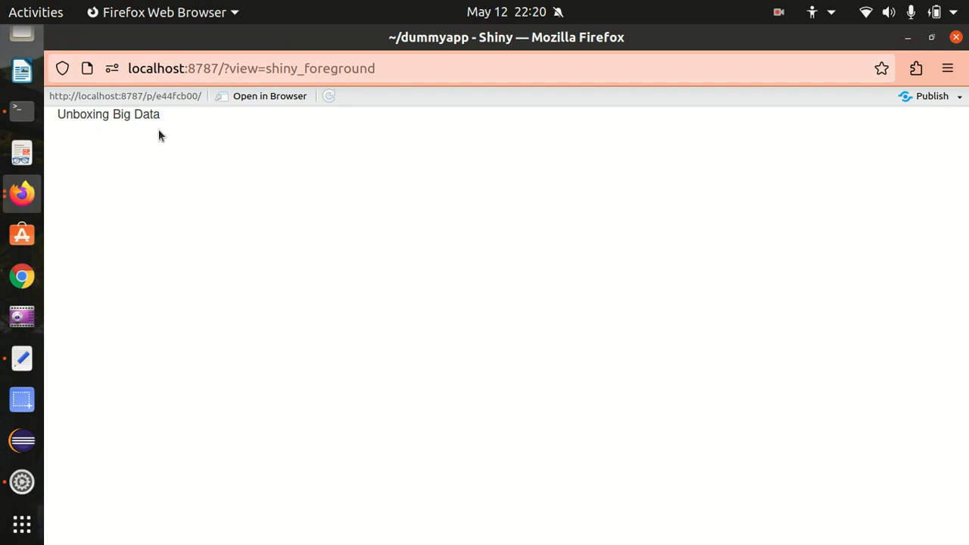